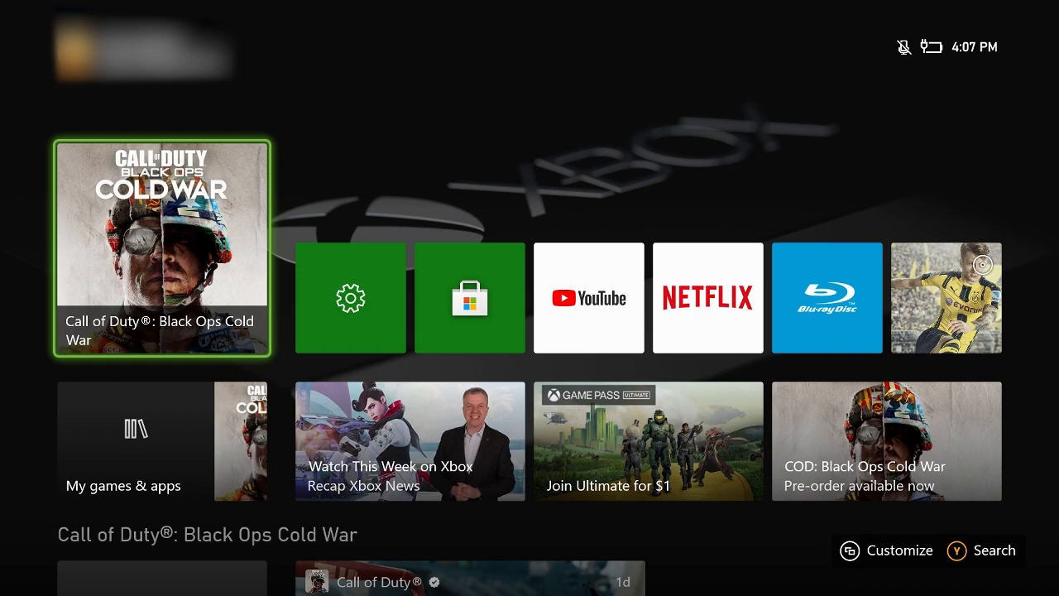
# - Open Settings from Home and go to System, highlighting Language & location
pyautogui.click(350, 298)
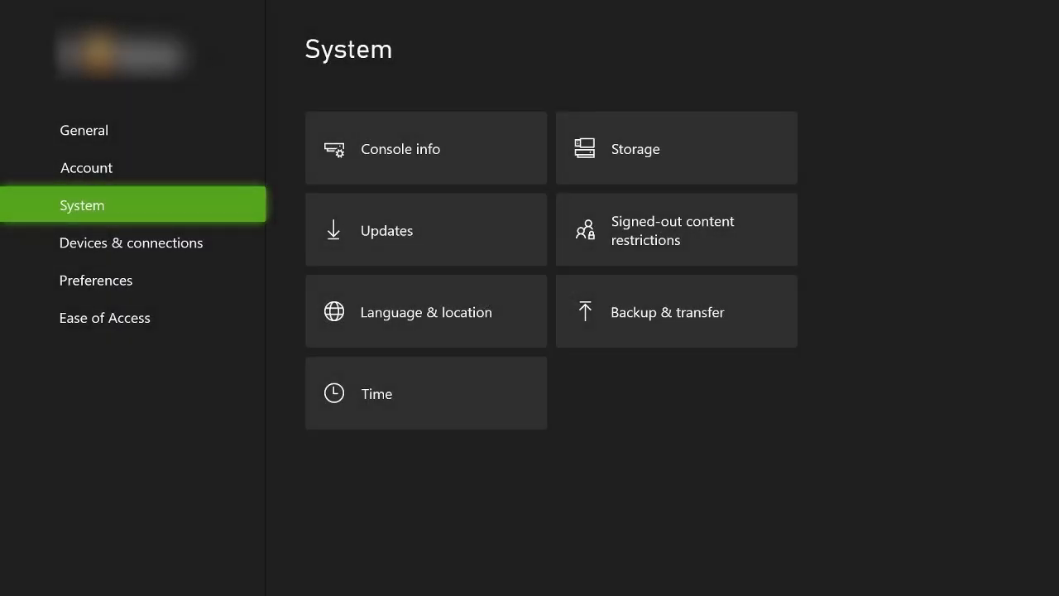
pyautogui.click(425, 311)
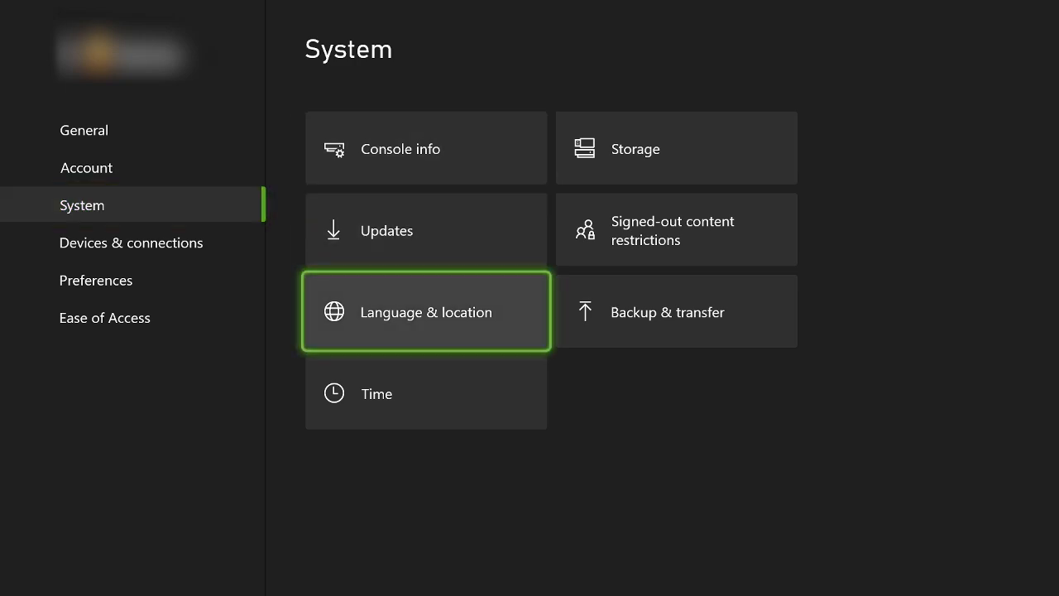
# - Set the console location to New Zealand, then open the Black Ops Cold War store page
pyautogui.click(426, 311)
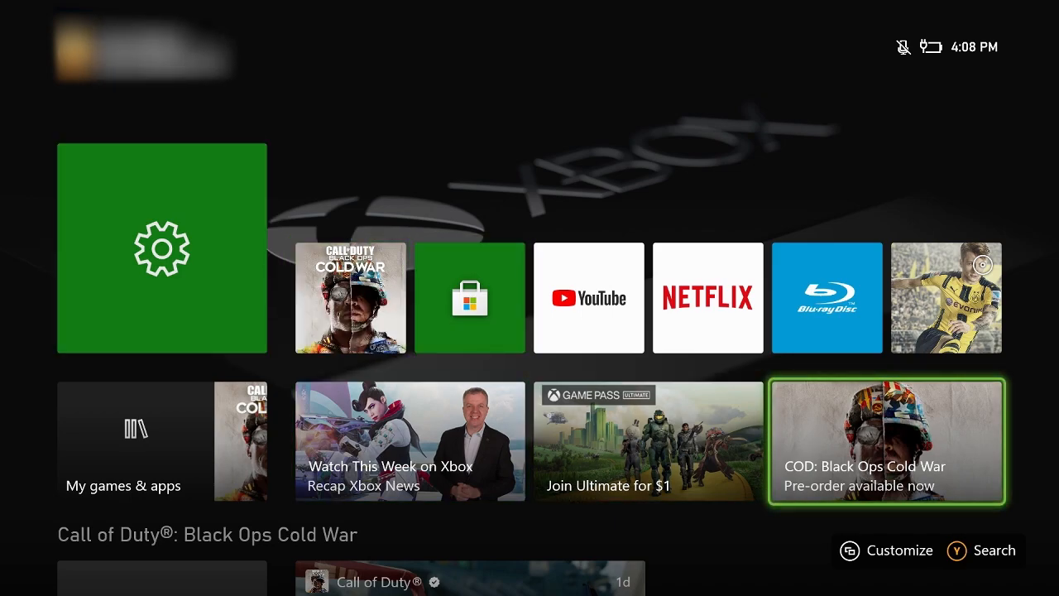
pyautogui.click(886, 440)
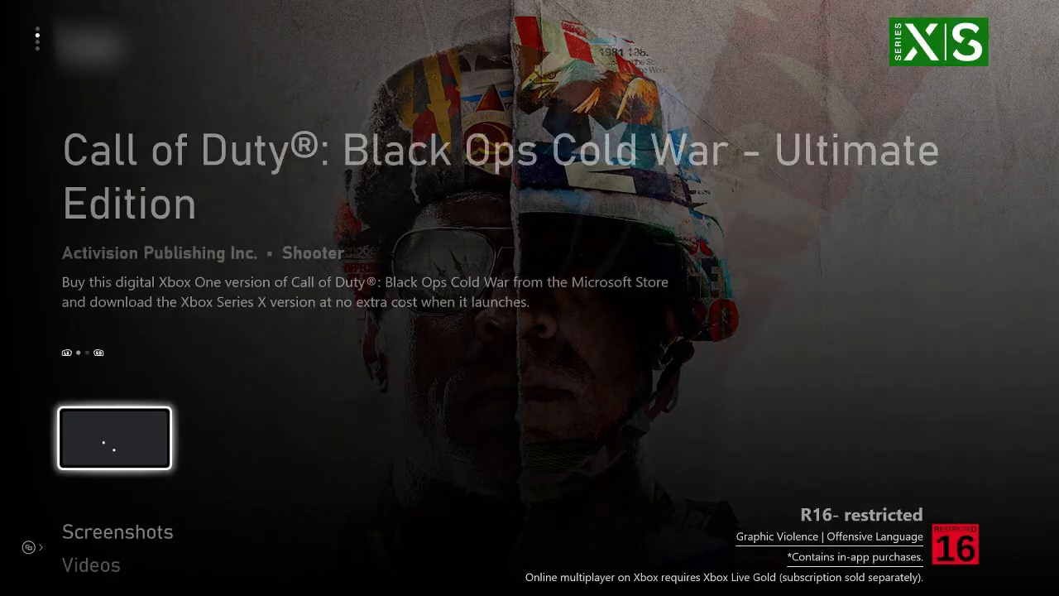